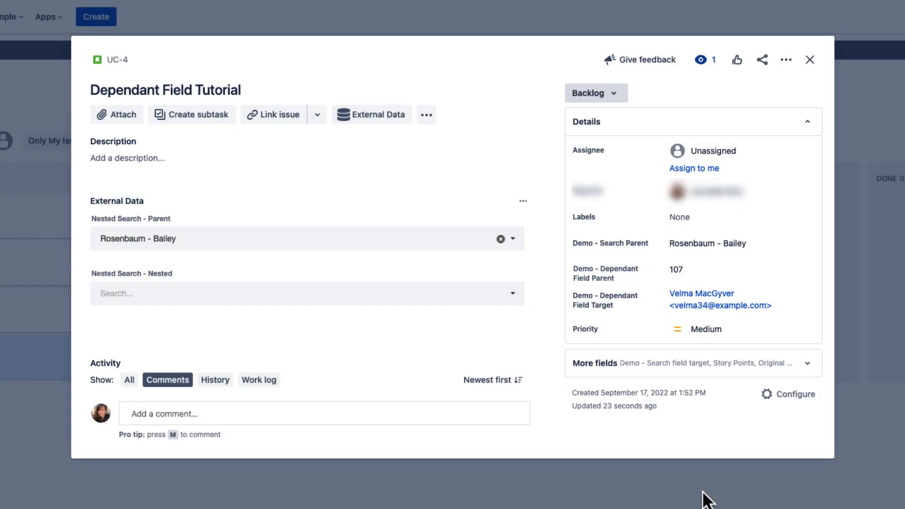
Change issue UC-4's Demo - Dependant Field Parent value to 108 and save it
click(703, 269)
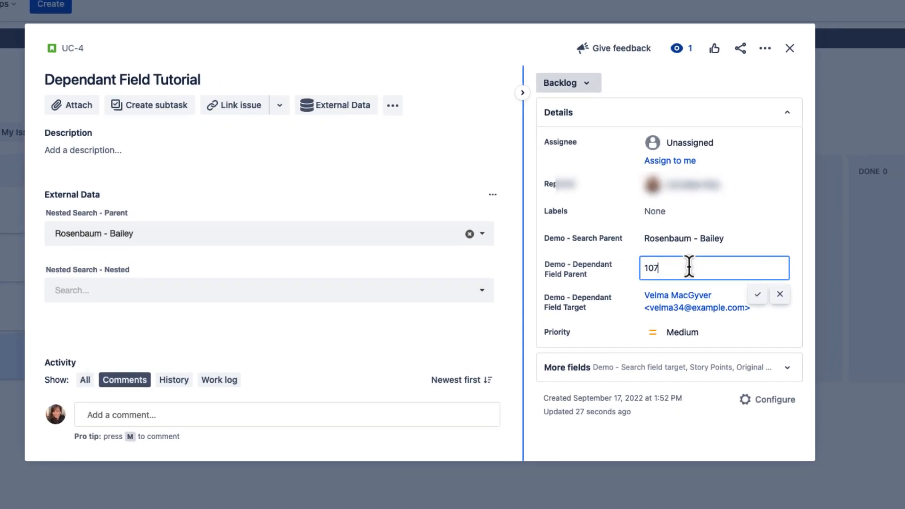
text(108)
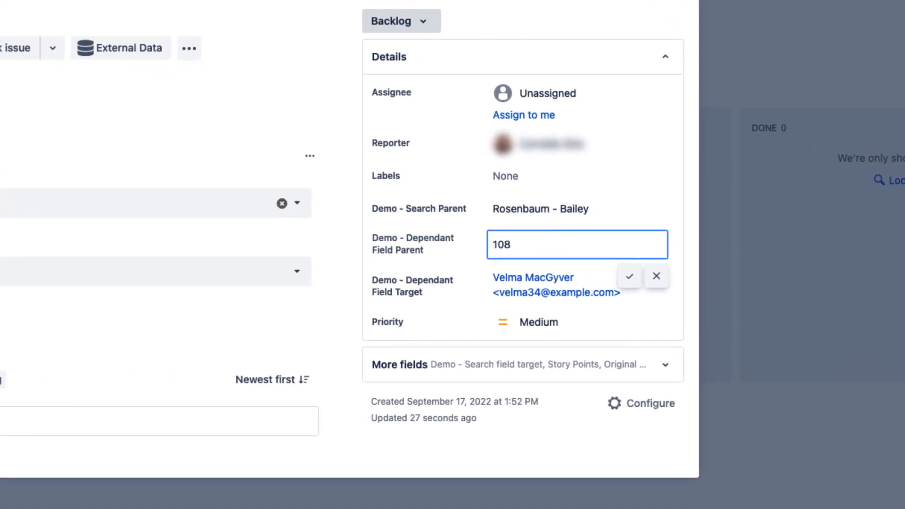
click(630, 276)
text(103)
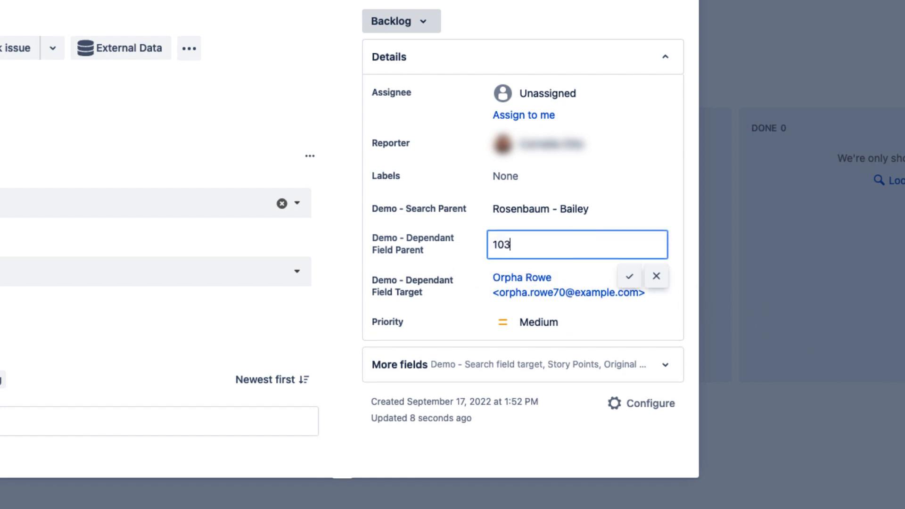
click(630, 276)
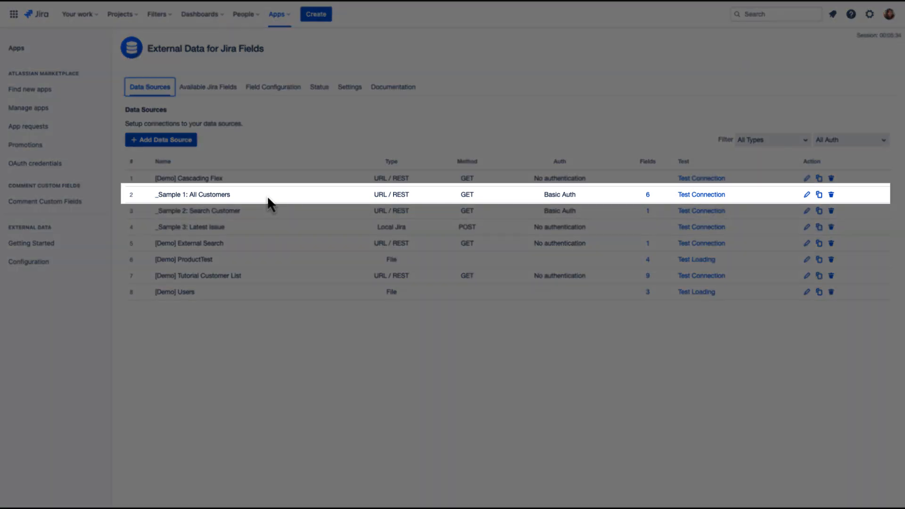
Inspect the Demo - Dependant Field Target row among available Jira fields, then reopen UC-4
click(209, 88)
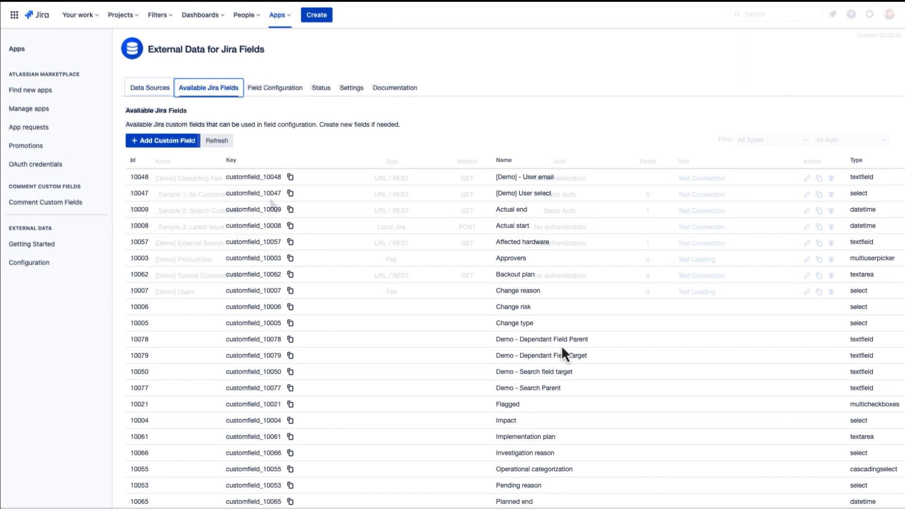
click(543, 339)
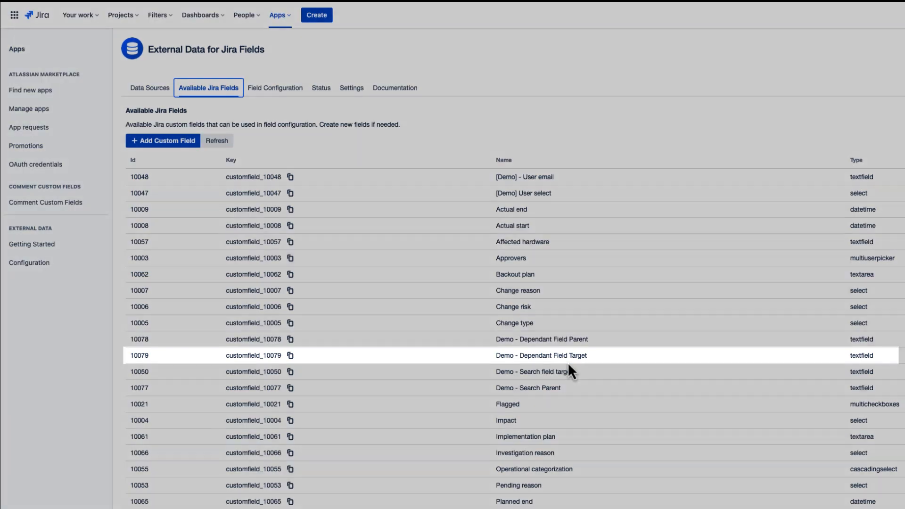
click(149, 87)
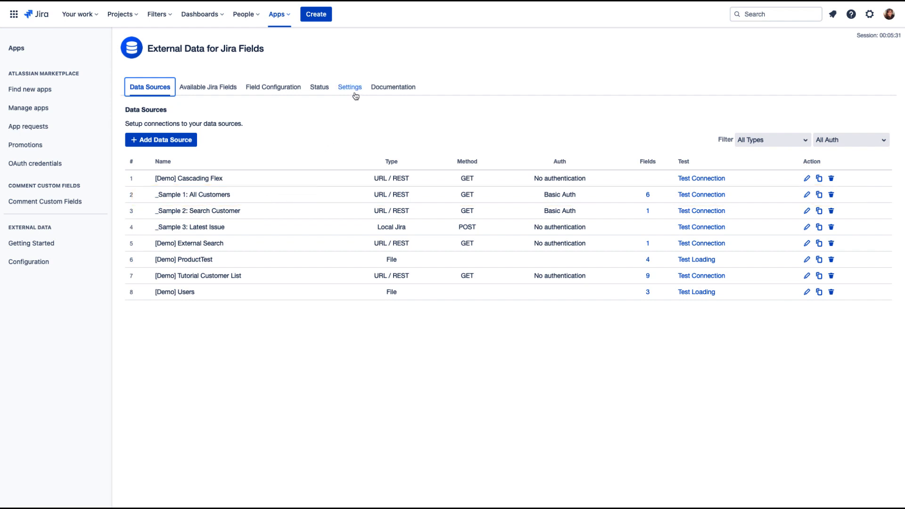
click(350, 87)
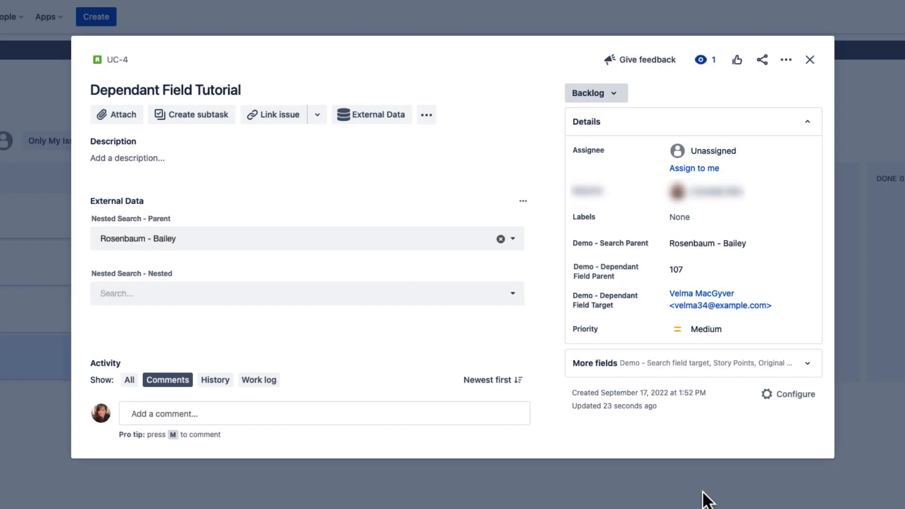
click(676, 270)
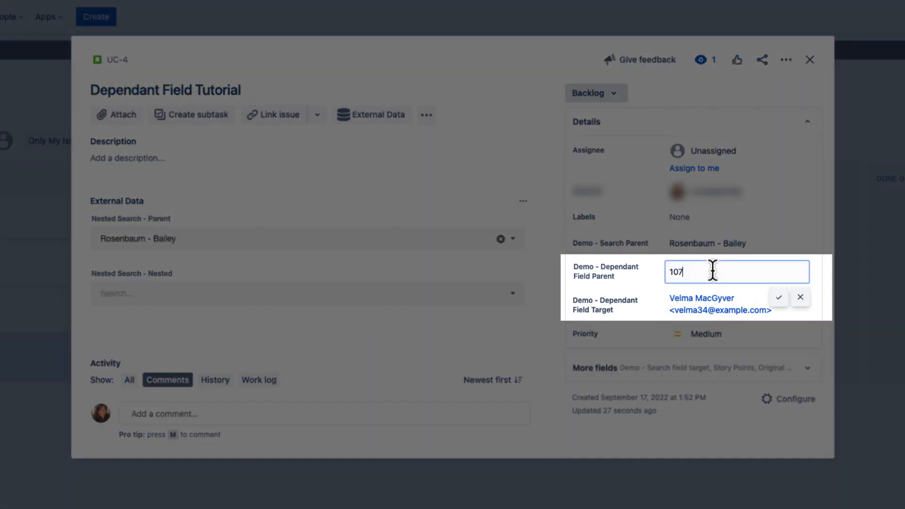
text(108)
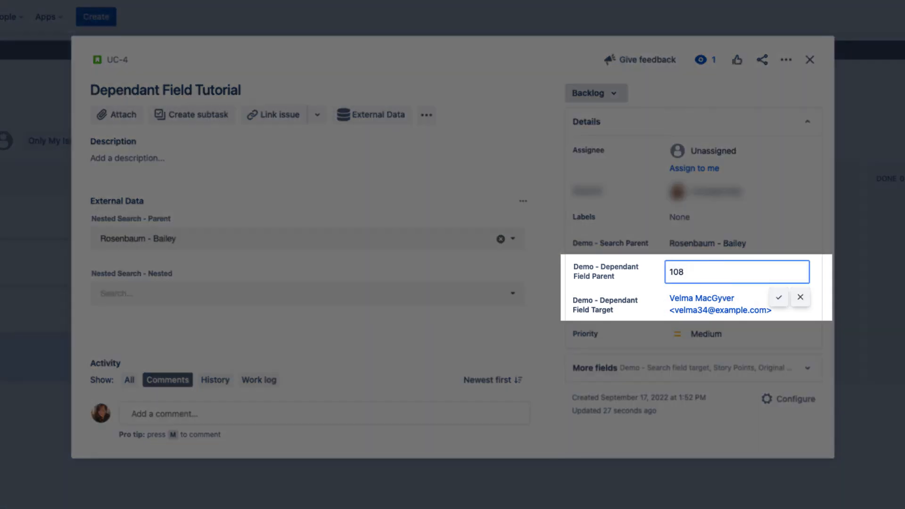
click(778, 297)
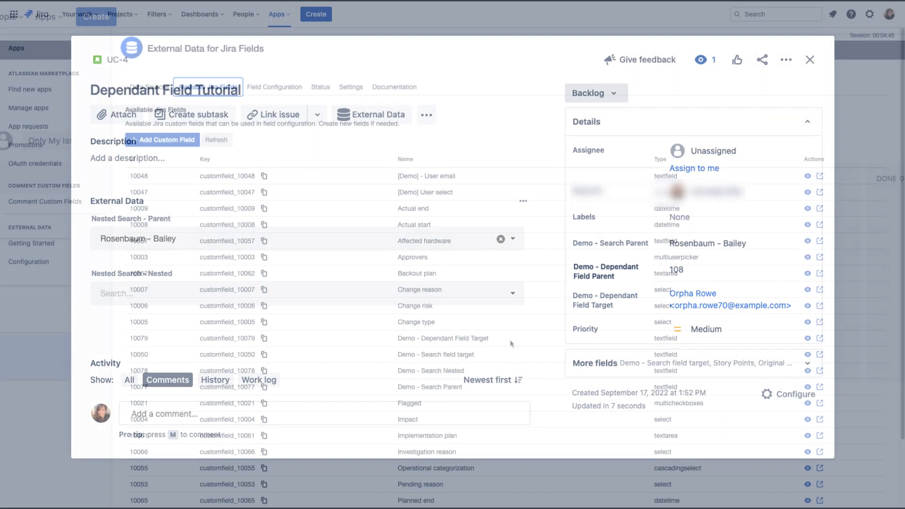
click(810, 59)
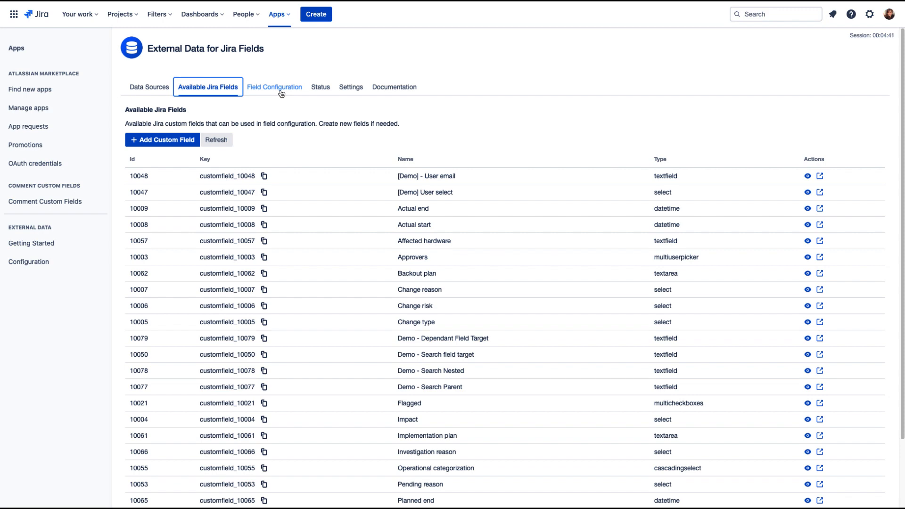
Add a Dependant Field configuration named 'Dependent Field' using _Sample 1: All Customers
click(274, 87)
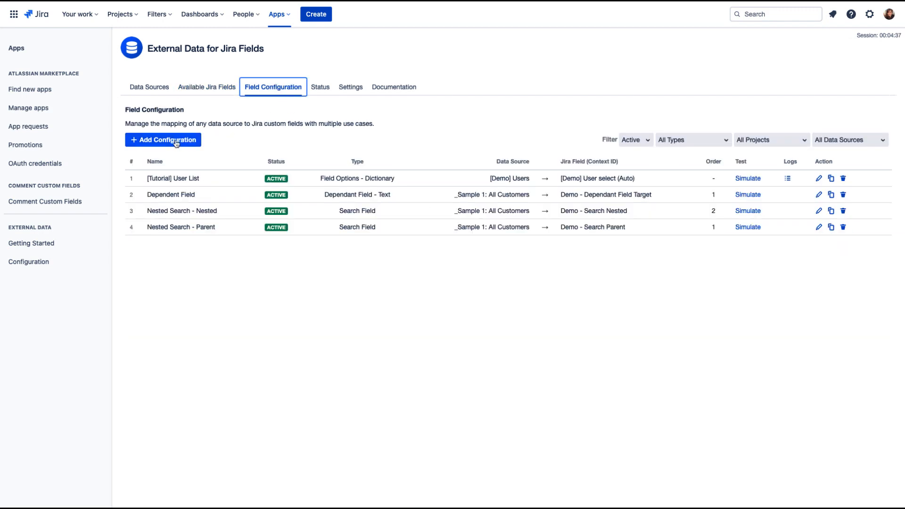
click(163, 140)
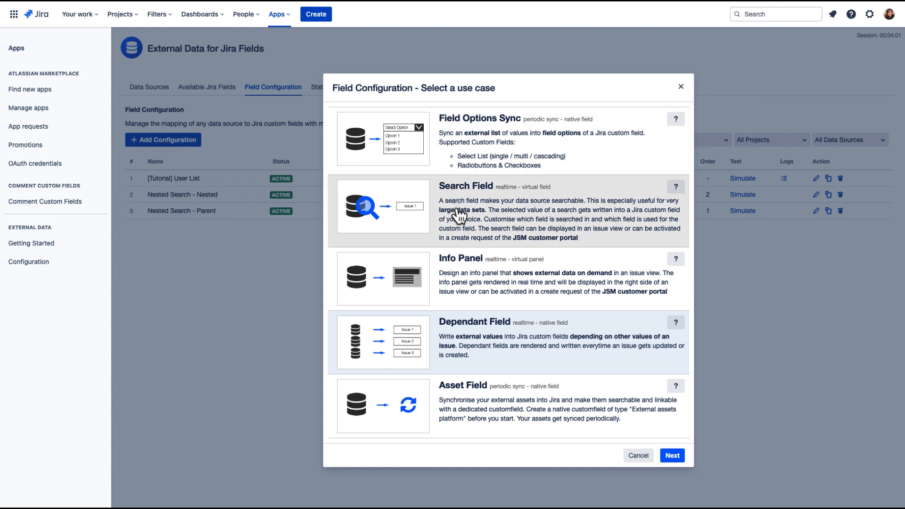
click(671, 455)
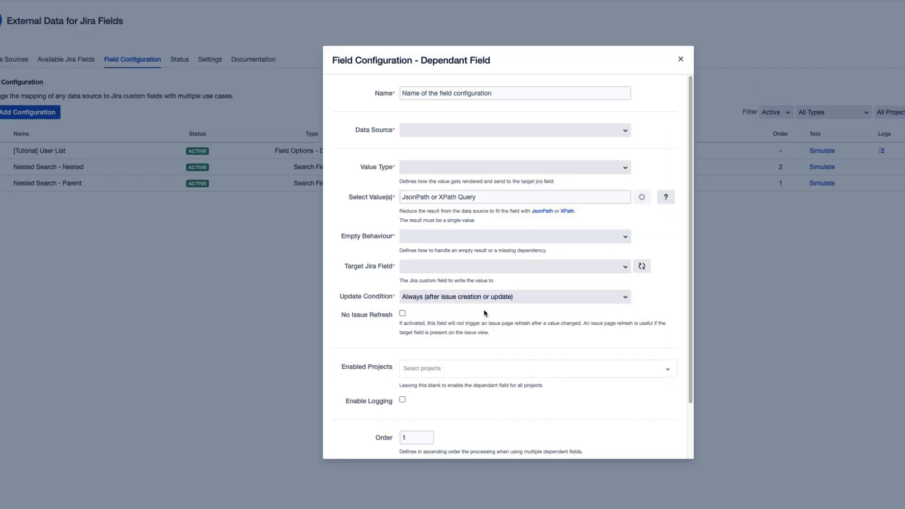
click(513, 93)
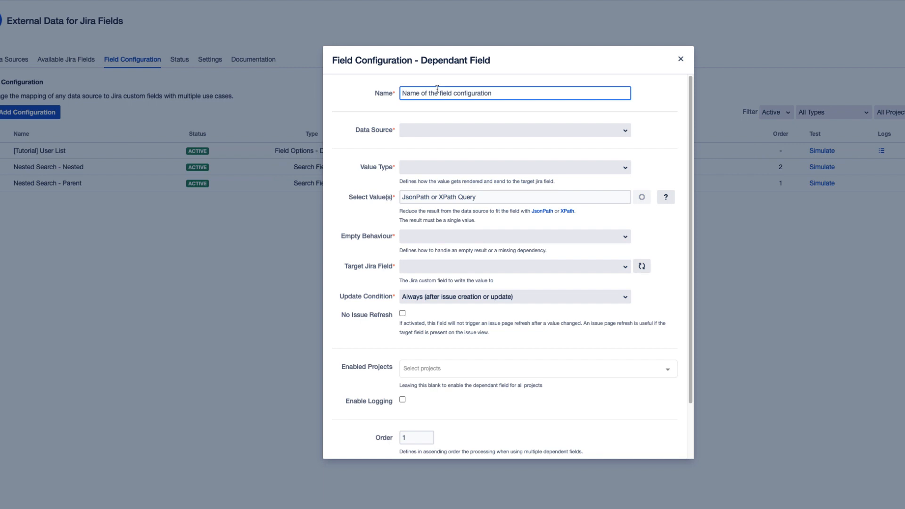
text(Dependent Field)
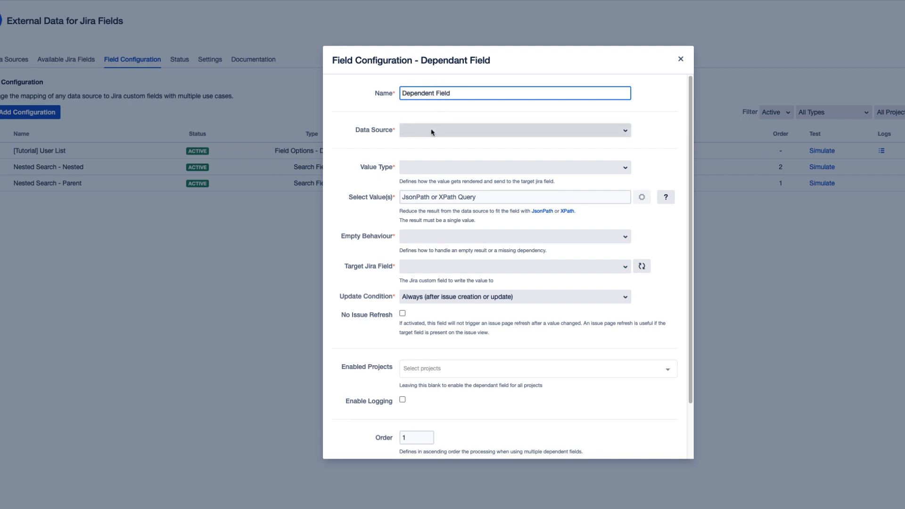
click(514, 130)
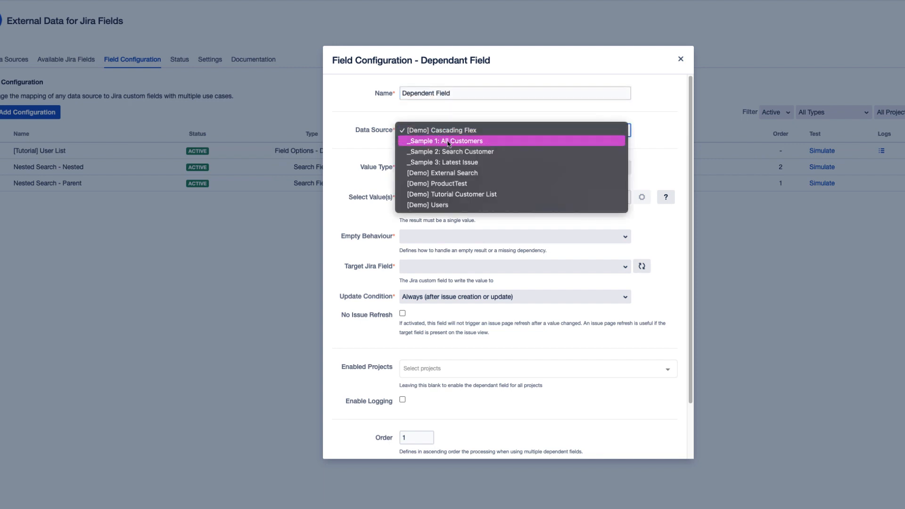
click(447, 141)
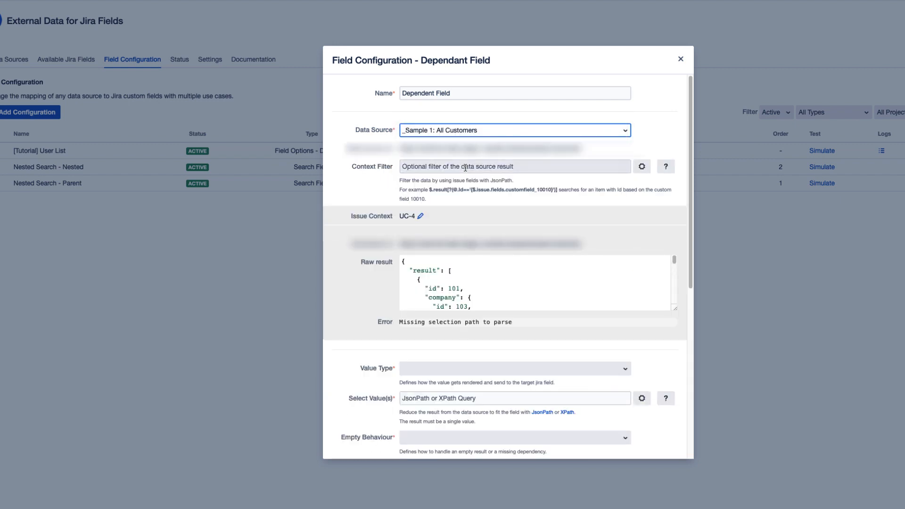
Enter context filter $.result[?(@.id=='{$.issue.fields.customfield_10078}')] and check UC-4's raw result
click(514, 166)
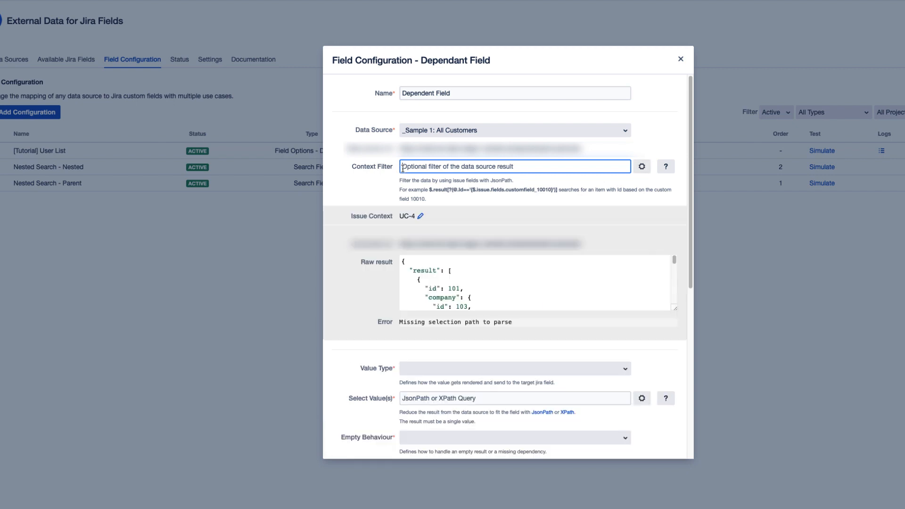
text($.result[?(@.id=='{$.issue.fields.customfield_10078}')])
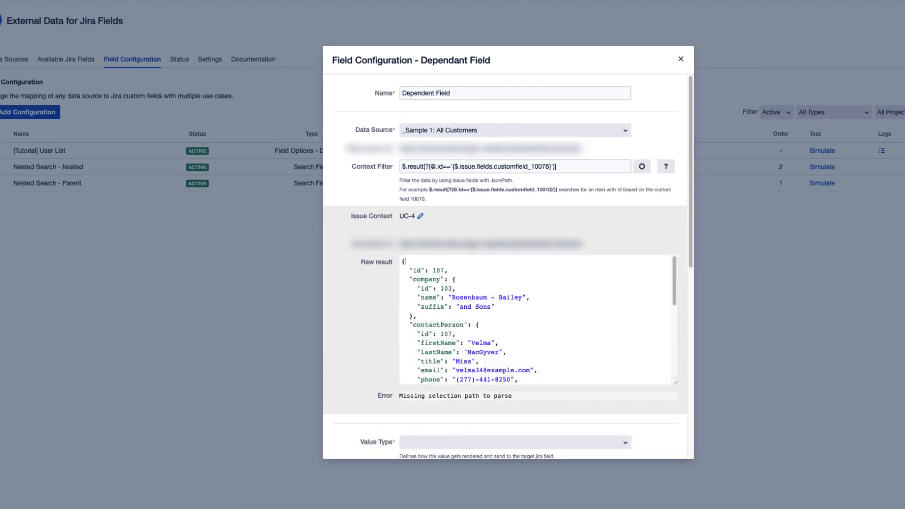
click(680, 58)
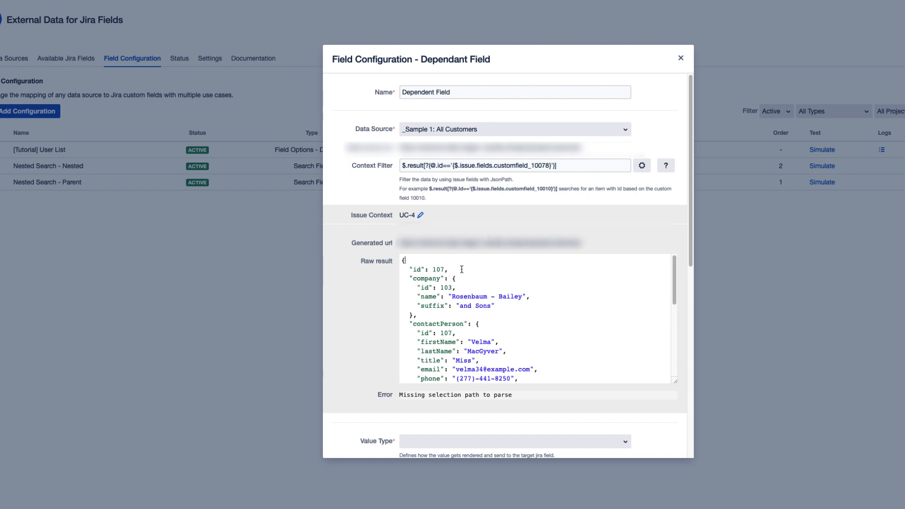
Set the value type to Text and enter .email as the value path
scroll(down, 3)
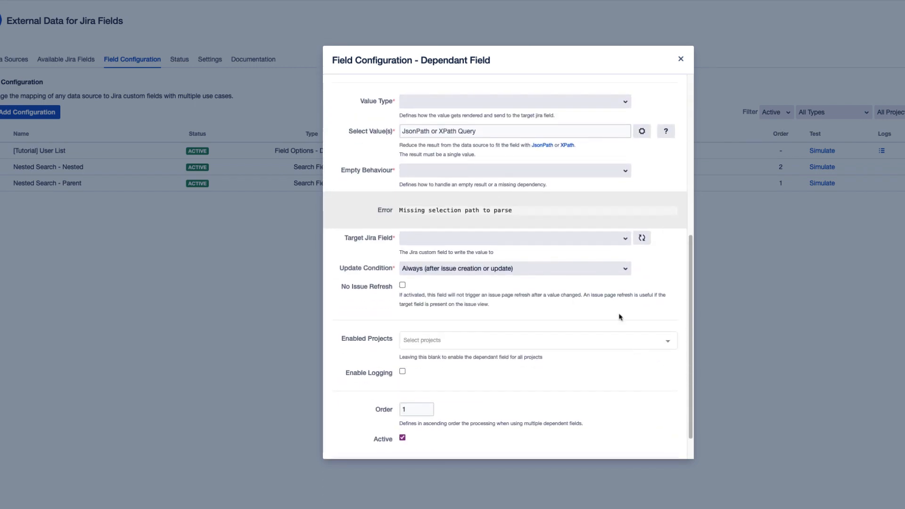
click(514, 101)
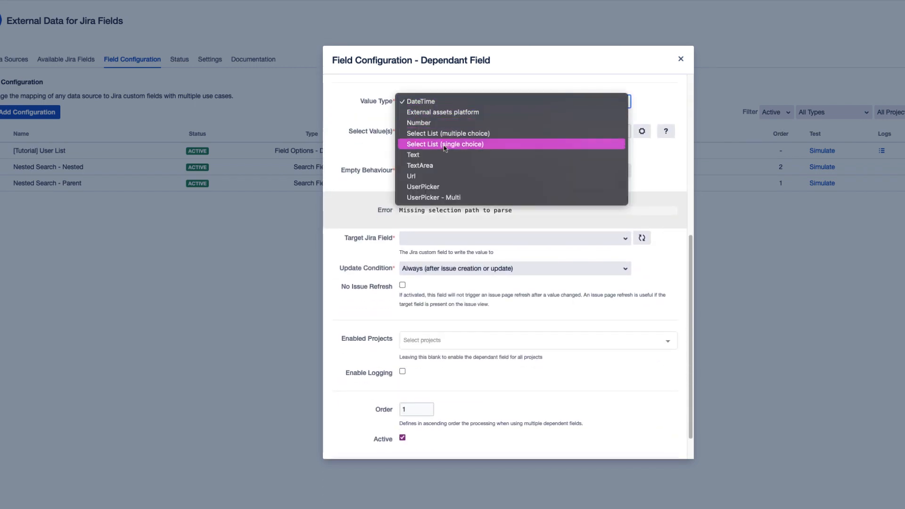
click(414, 155)
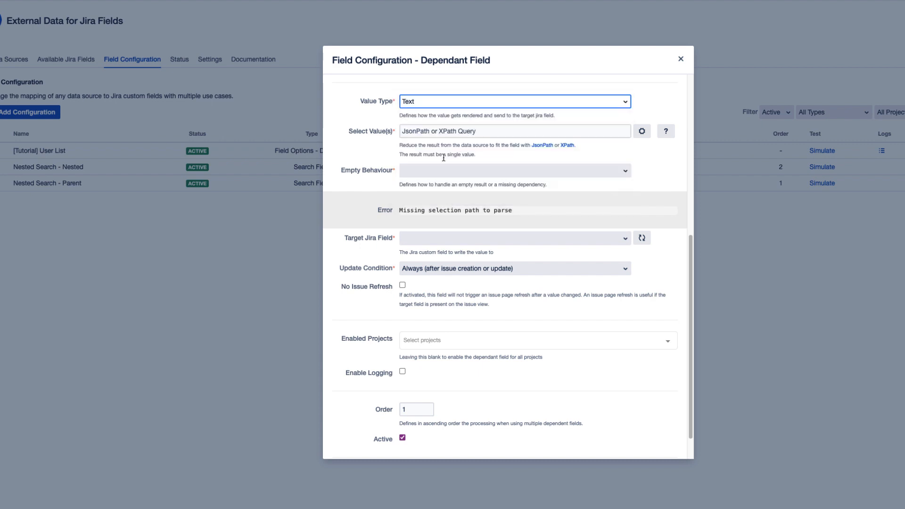
click(514, 132)
text($.contactPerson)
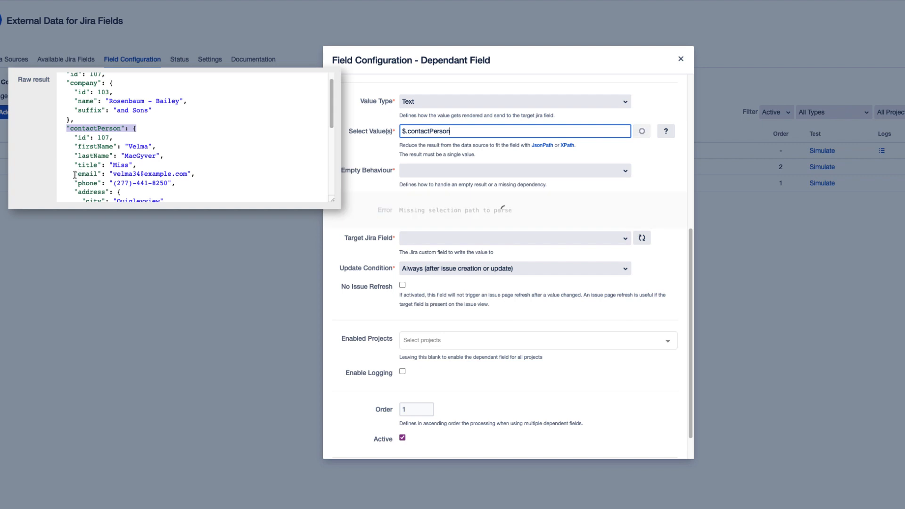
text(.email)
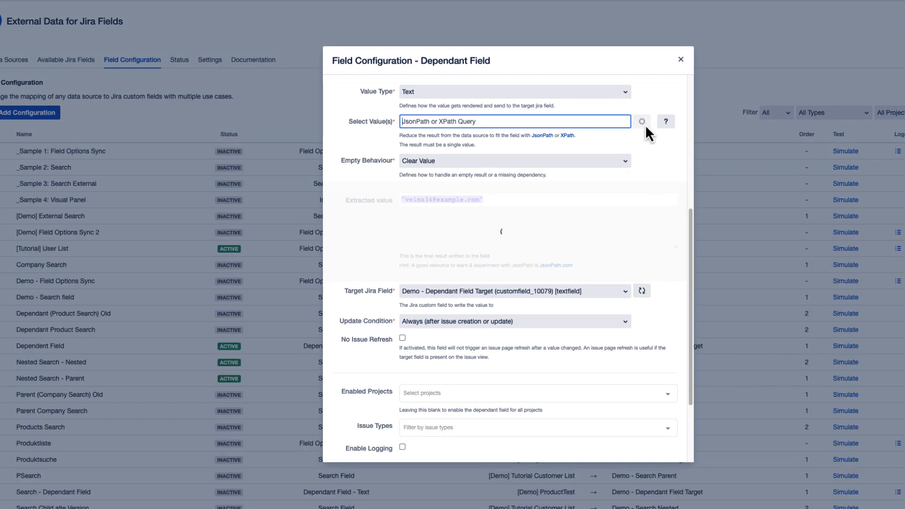
Insert $.contactPerson.email into the value path using the Expression Builder
click(641, 121)
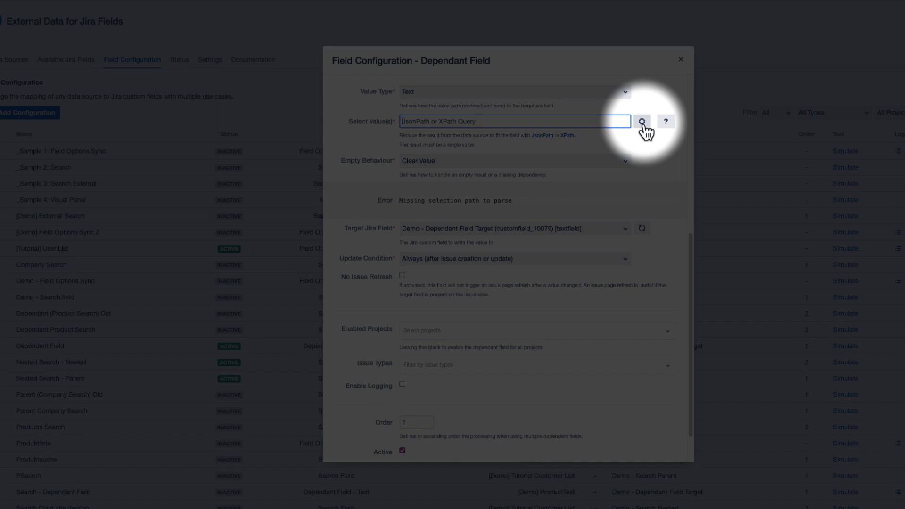
click(642, 121)
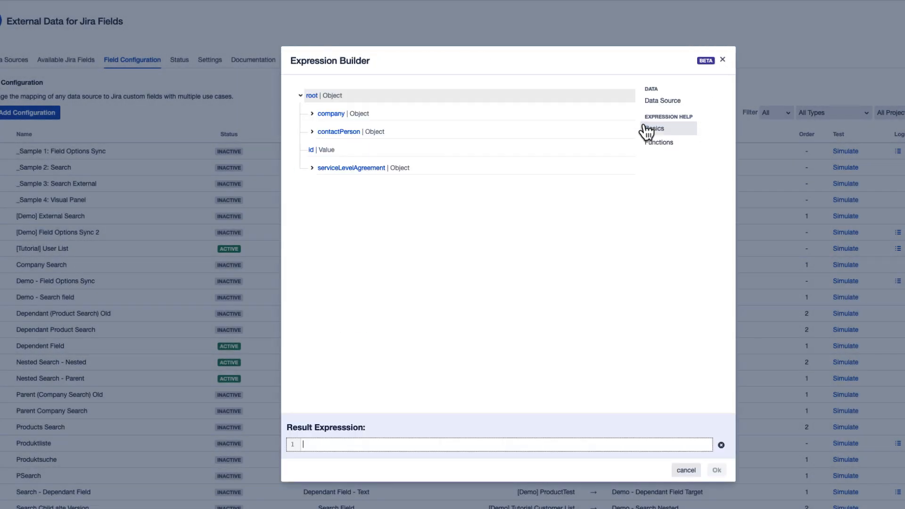
mouse_move(317, 142)
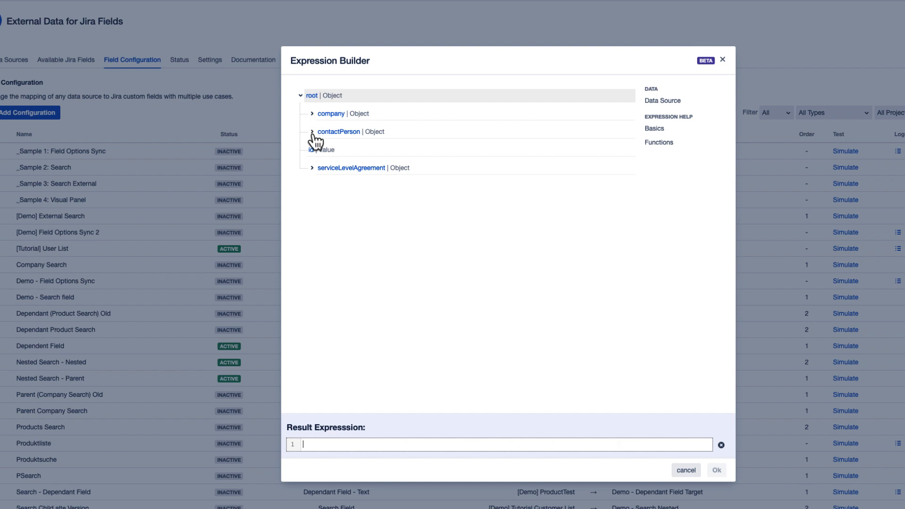
click(312, 131)
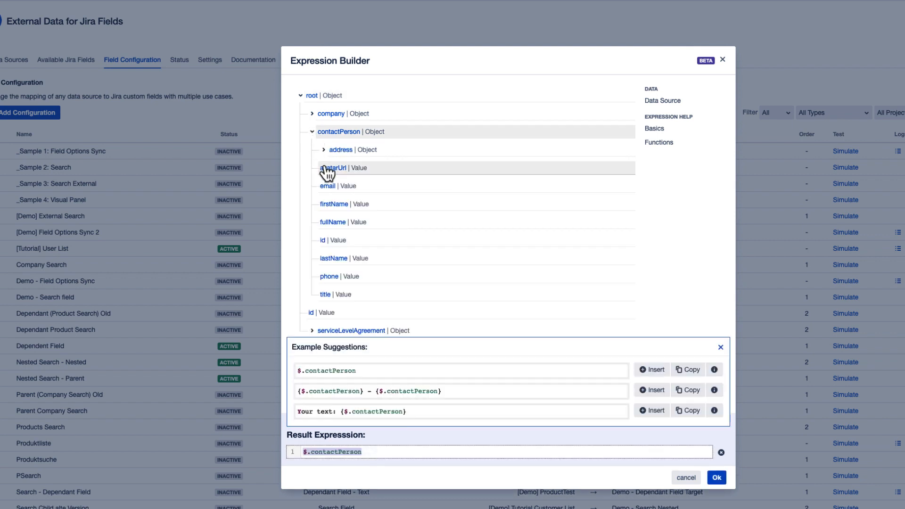
click(327, 185)
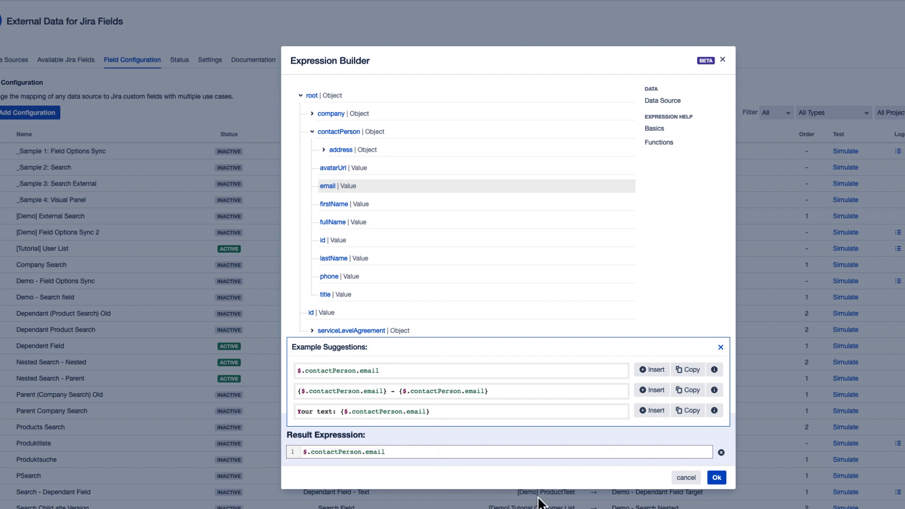
click(716, 477)
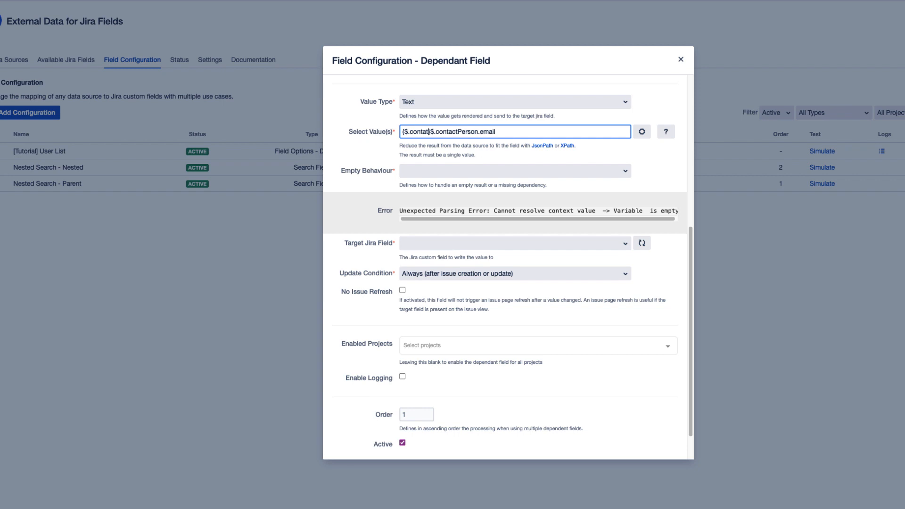
text(Your text: {$.contactPerson.fullName} {$.contactPerson.firstName} {$.contactPerson.email})
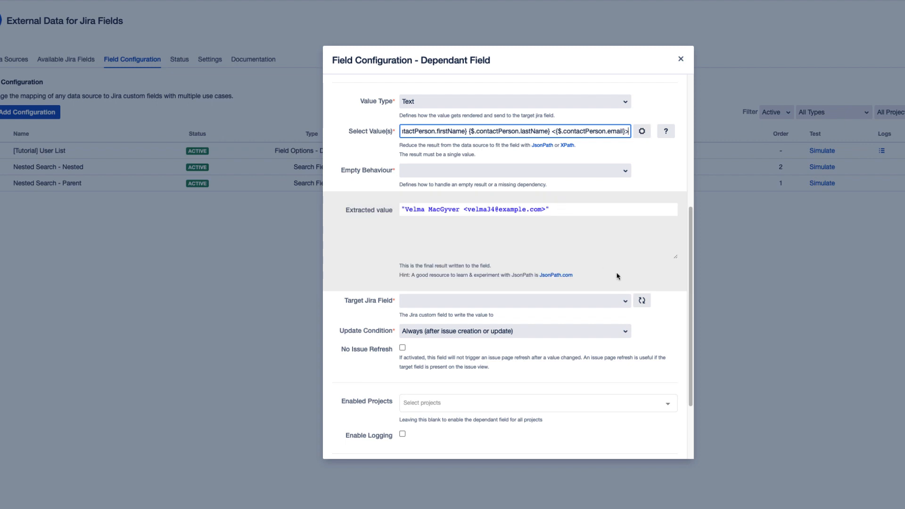
click(513, 300)
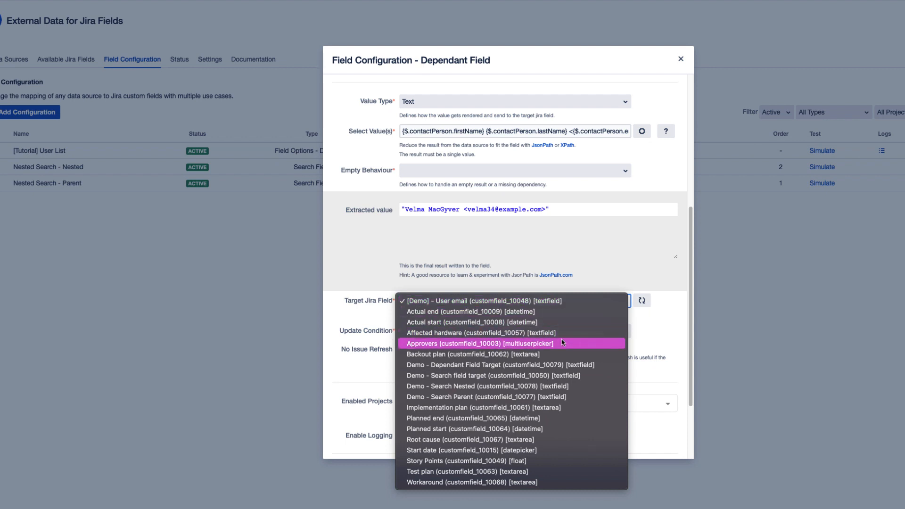
mouse_move(603, 365)
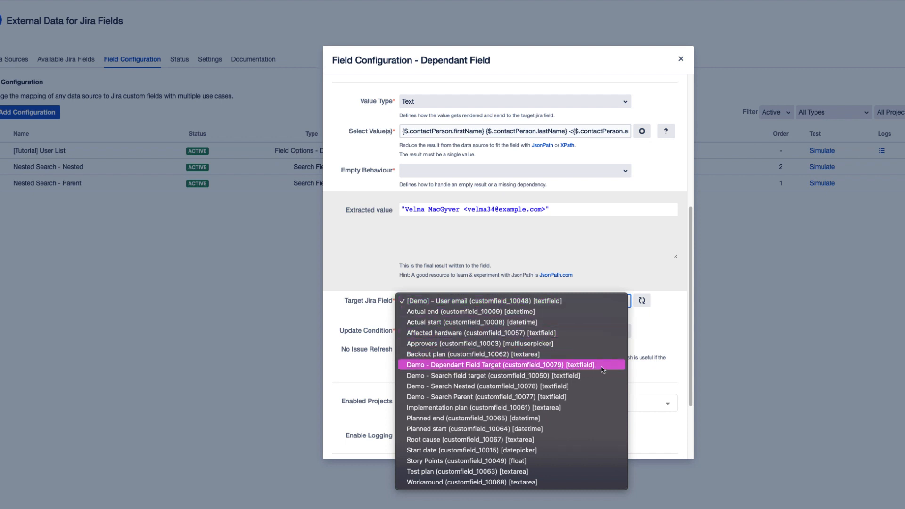
Target Demo - Dependant Field Target and save the Dependent Field configuration
click(498, 365)
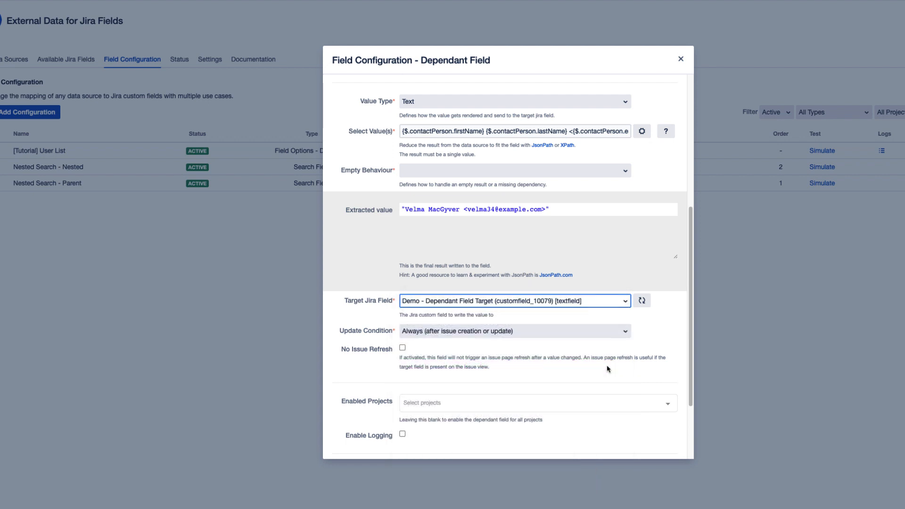
scroll(down, 3)
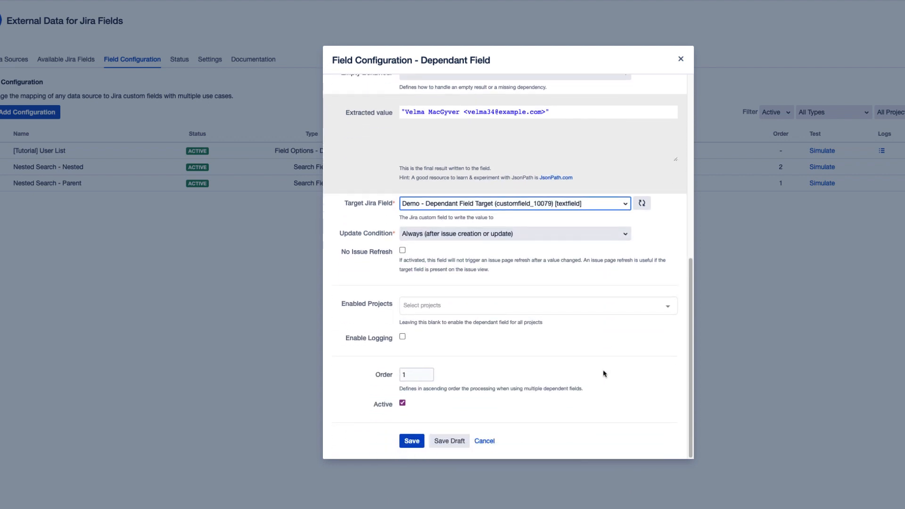
click(412, 440)
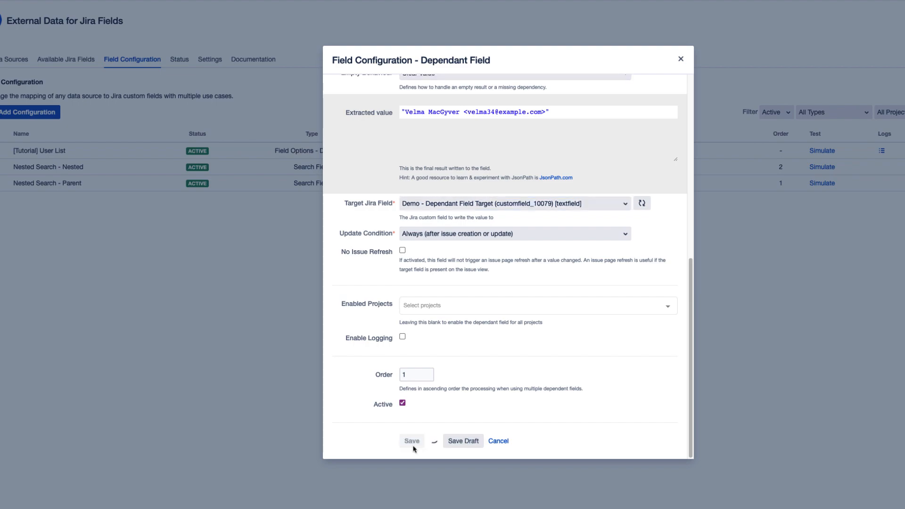
click(412, 441)
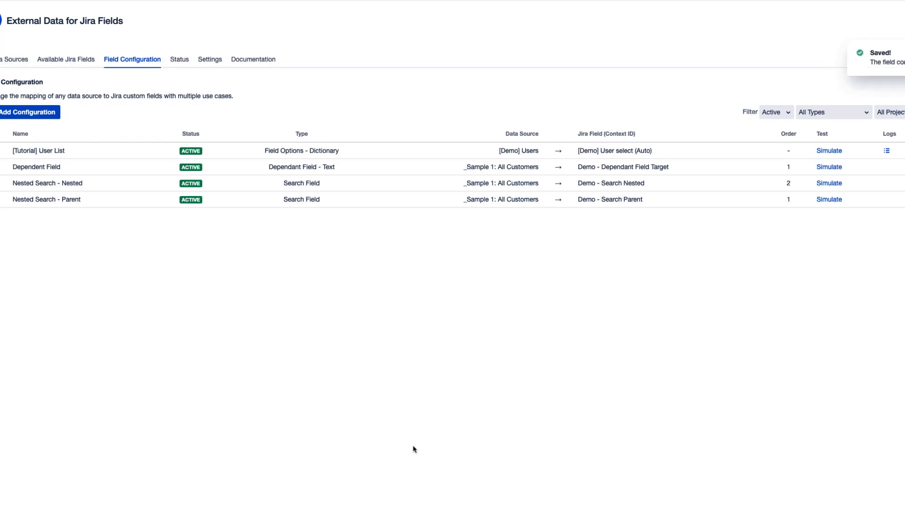